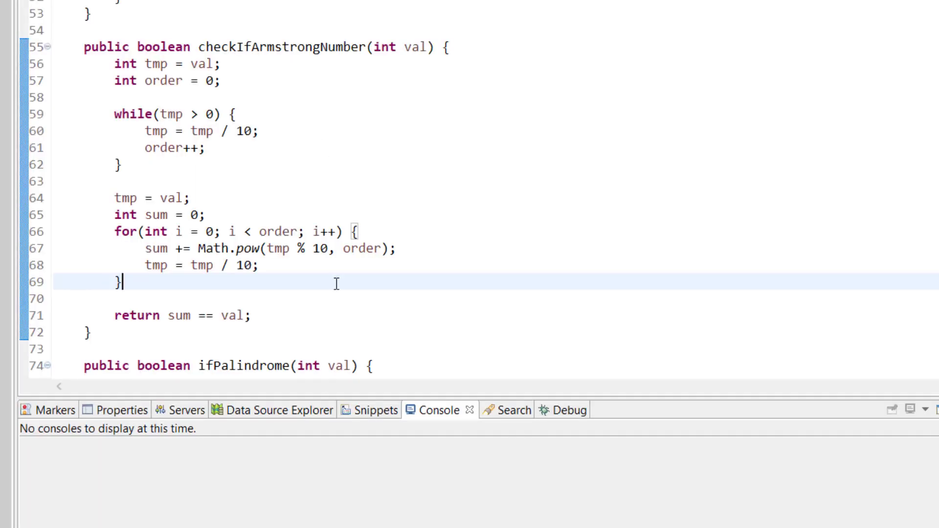
mouse_move(305, 97)
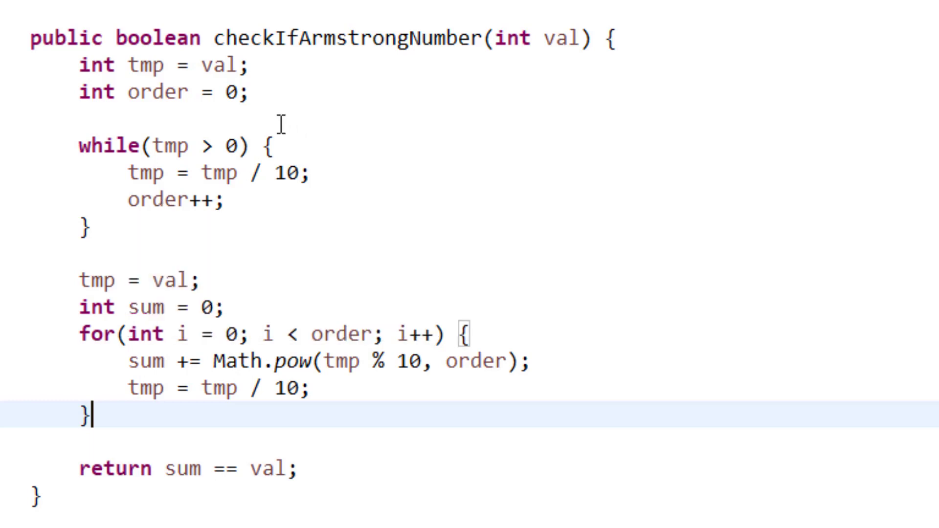
mouse_move(227, 282)
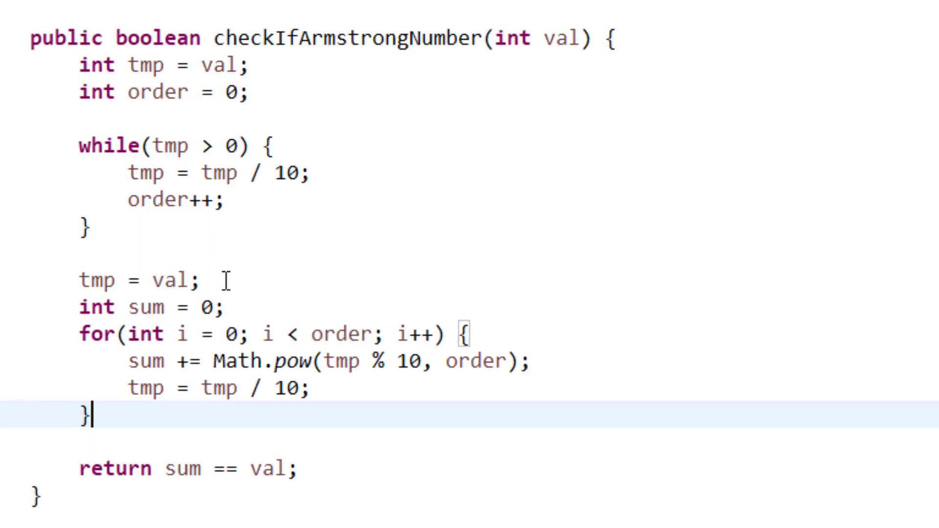
scroll(down, 3)
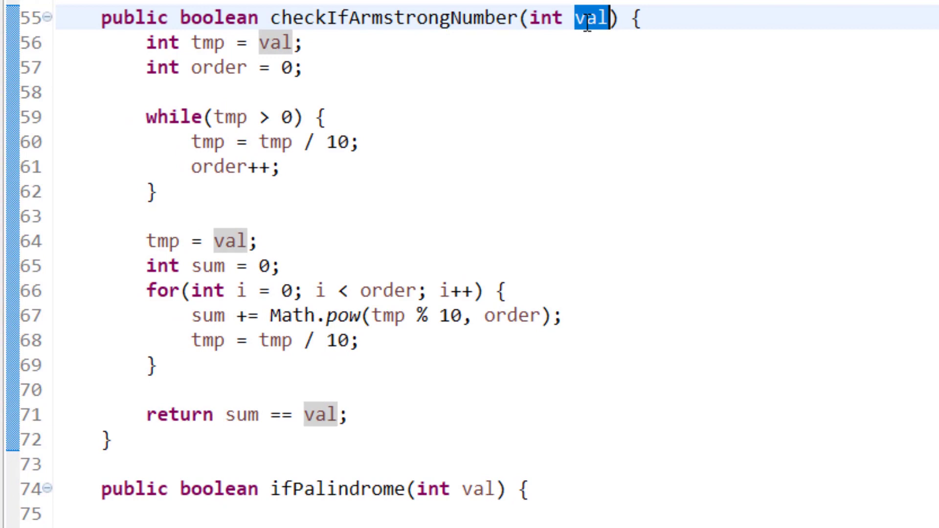
mouse_move(271, 432)
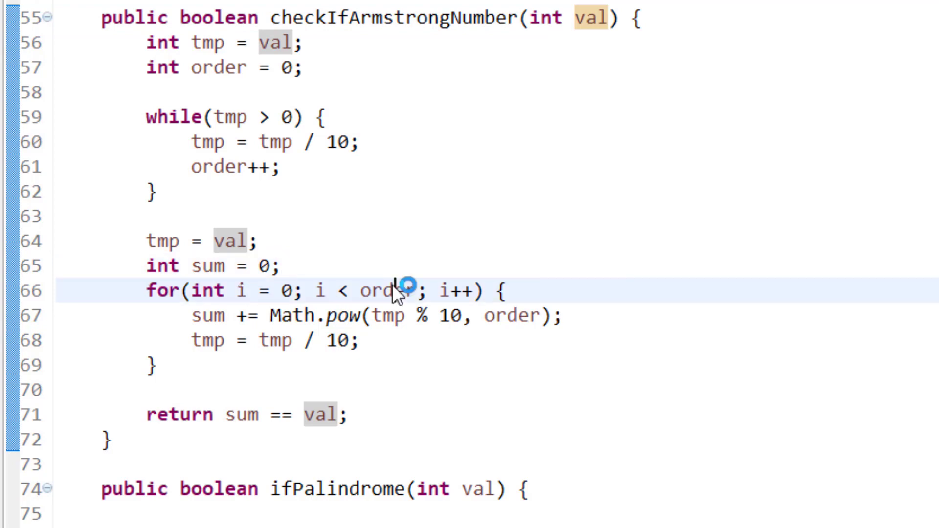
double_click(389, 291)
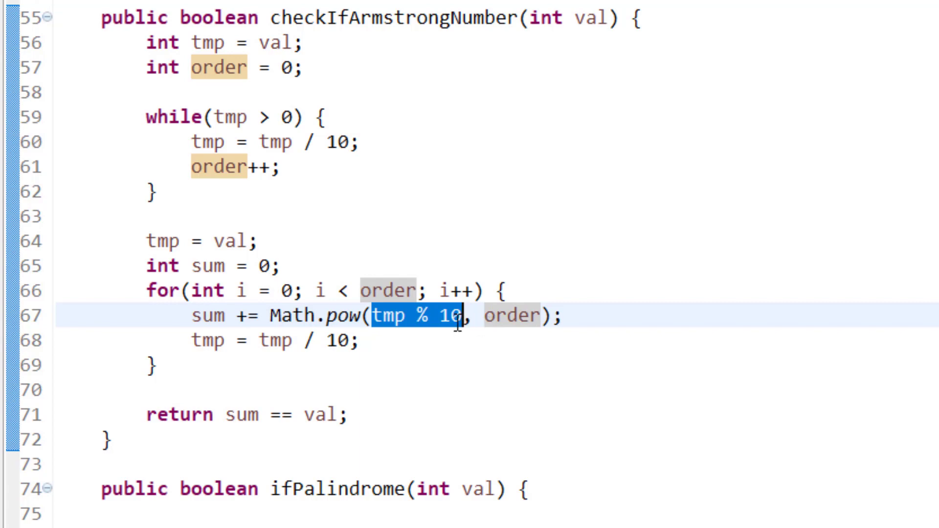
mouse_move(532, 316)
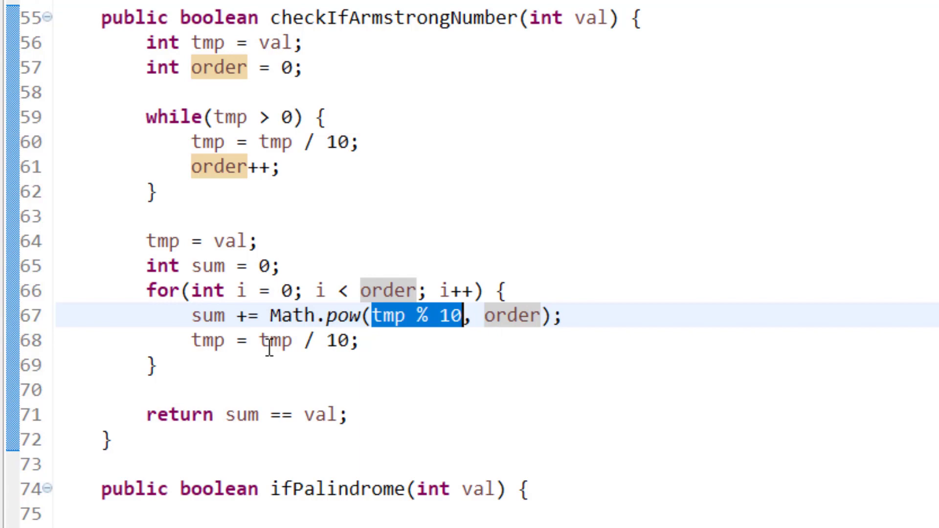
mouse_move(328, 350)
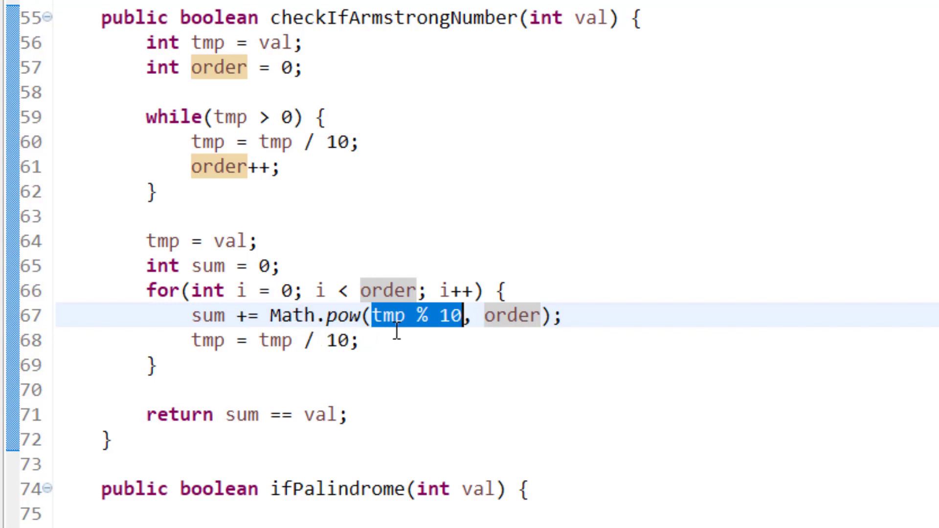
mouse_move(532, 315)
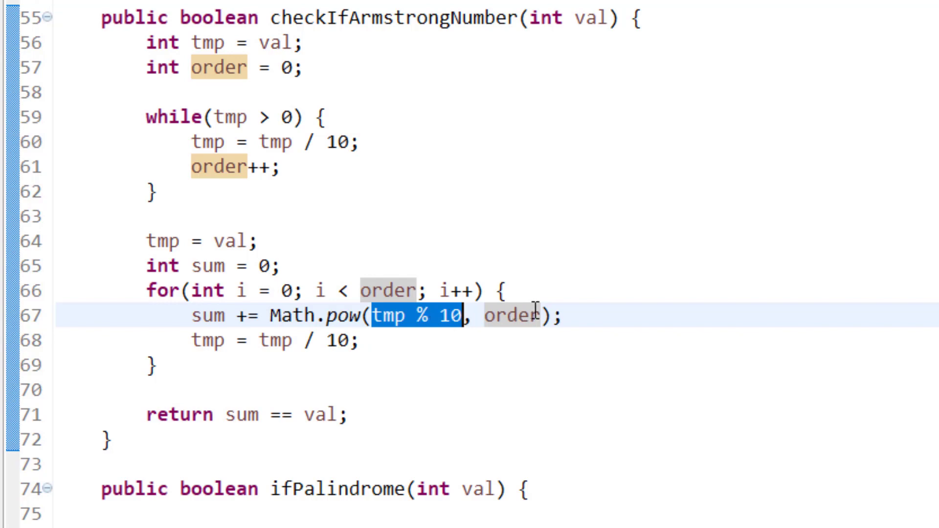
mouse_move(412, 353)
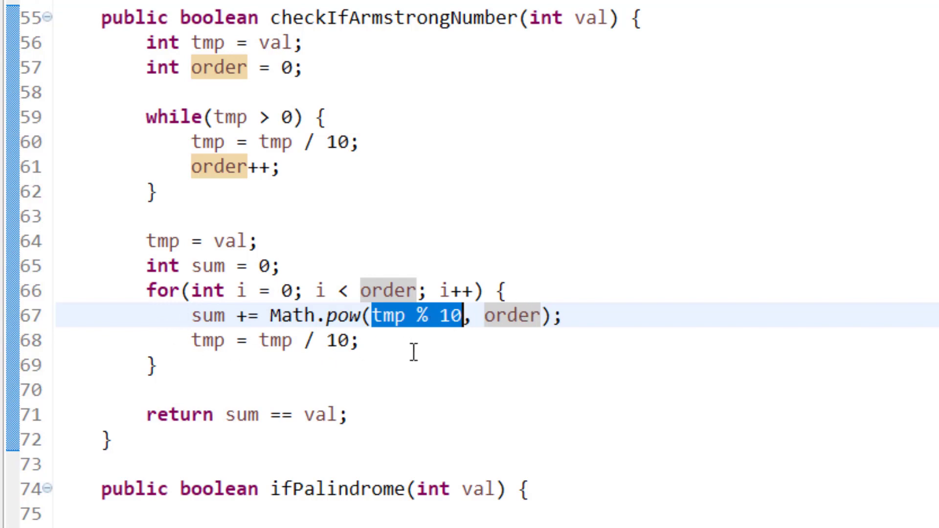
mouse_move(346, 342)
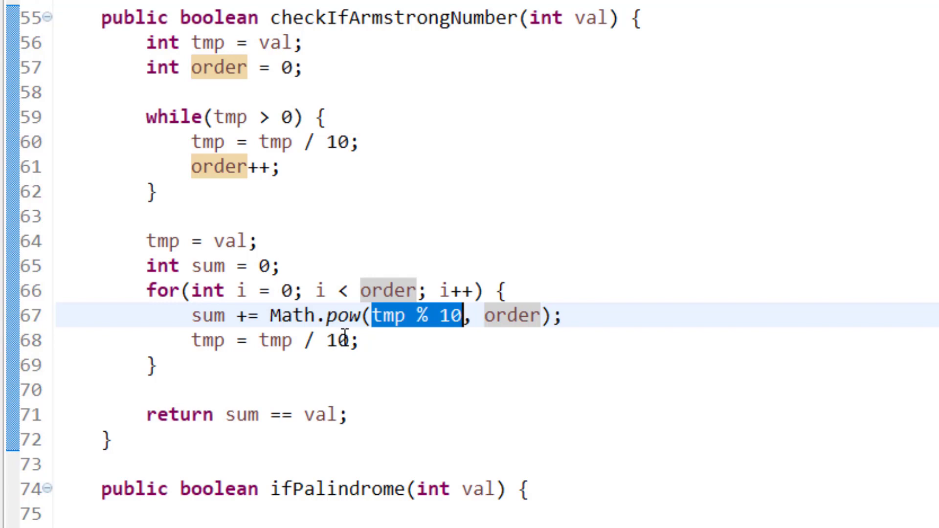